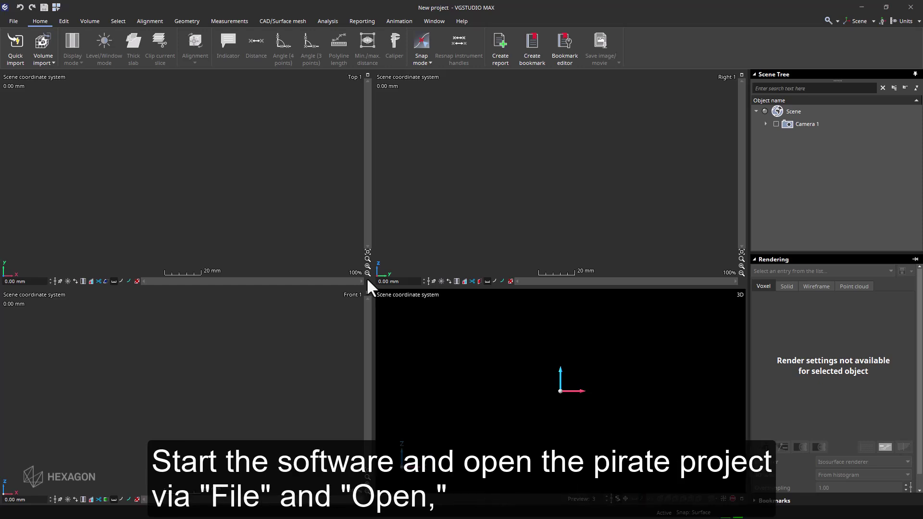
{"action": "mouse_move", "coordinate": [364, 286]}
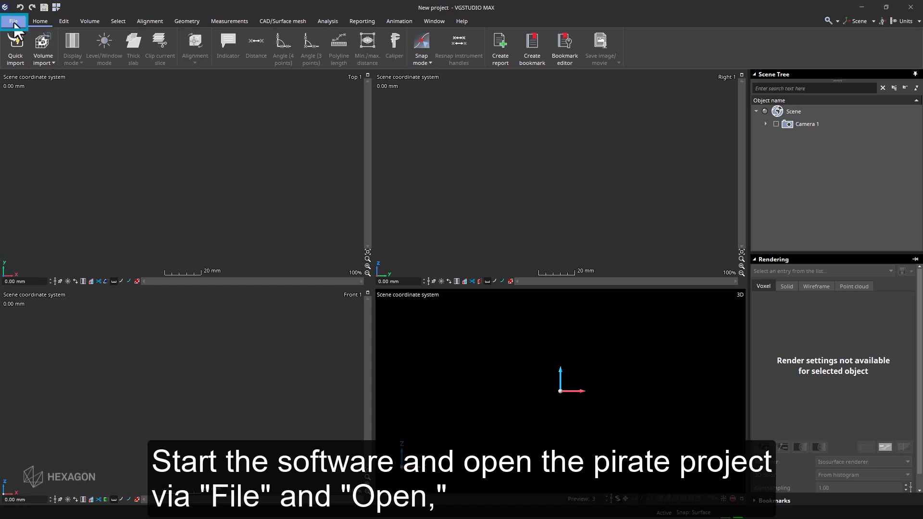
Step: Open the Pirate.vgl project from the C:\Training folder via File > Open
{"action": "left_click", "coordinate": [12, 20]}
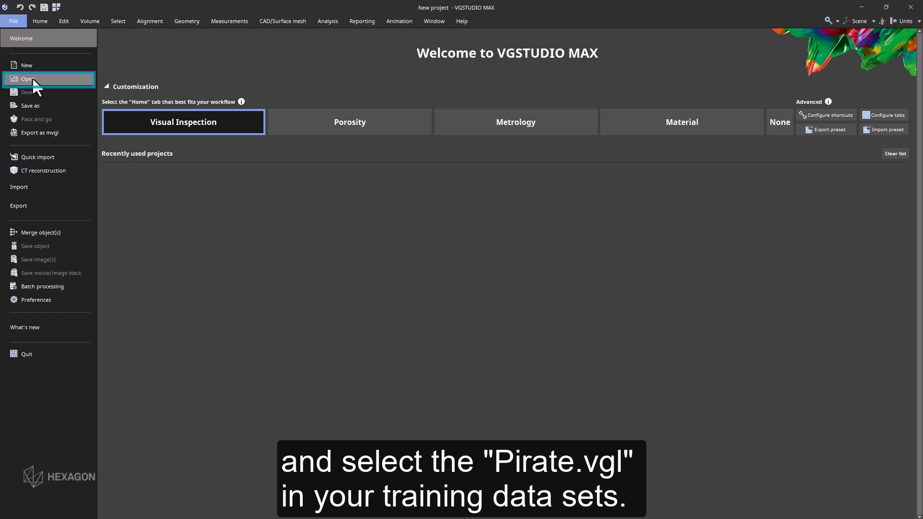
{"action": "left_click", "coordinate": [27, 78]}
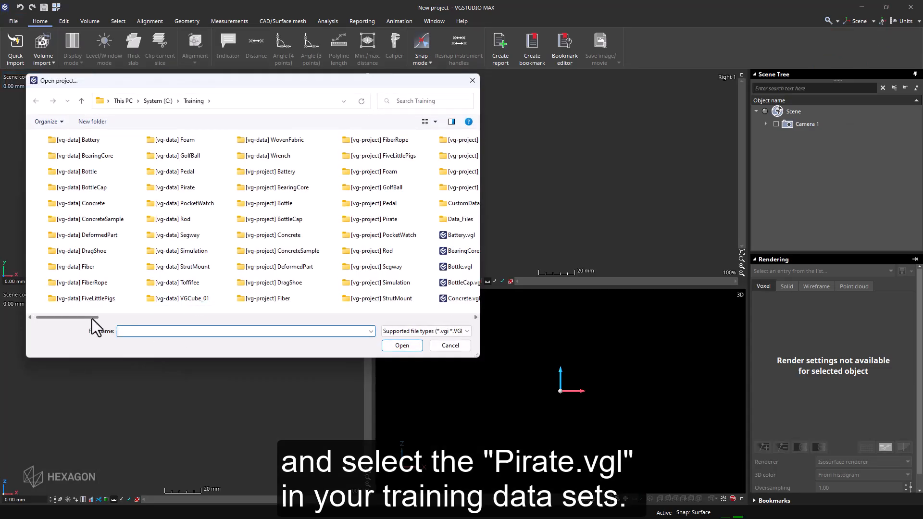
{"action": "left_click", "coordinate": [255, 283]}
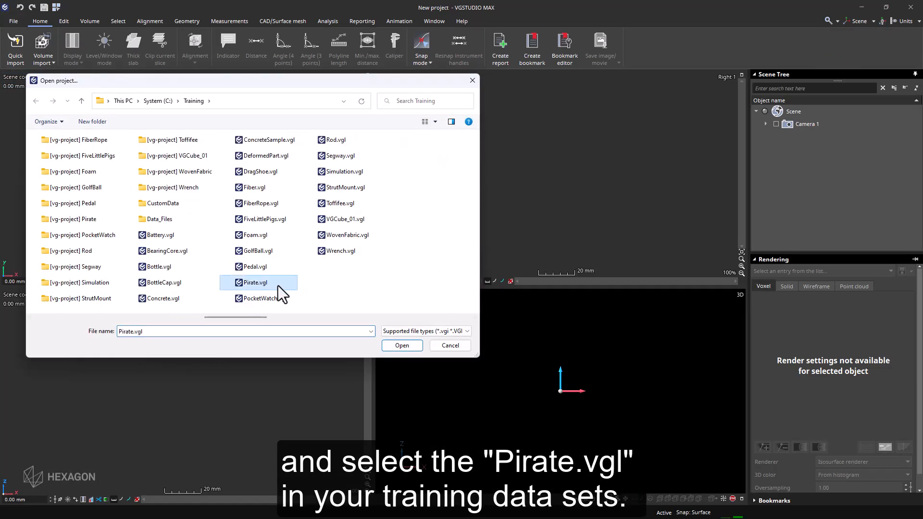
{"action": "left_click", "coordinate": [402, 346]}
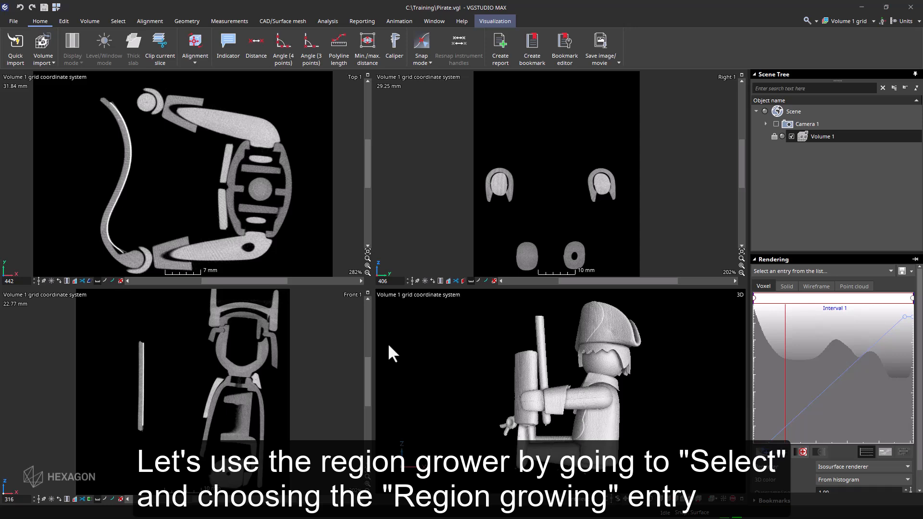
Step: Select the pirate volume and start Region growing from the gray-value ROI methods
{"action": "left_click", "coordinate": [118, 20]}
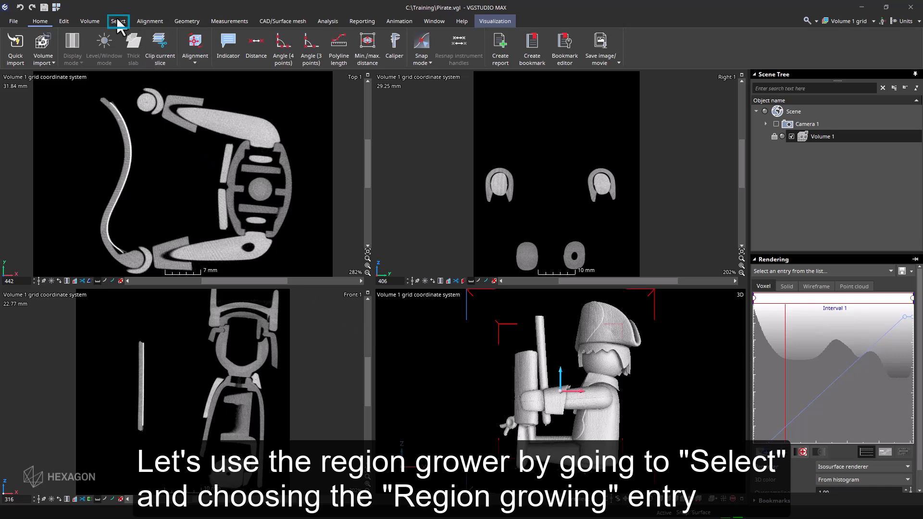
{"action": "left_click", "coordinate": [118, 20]}
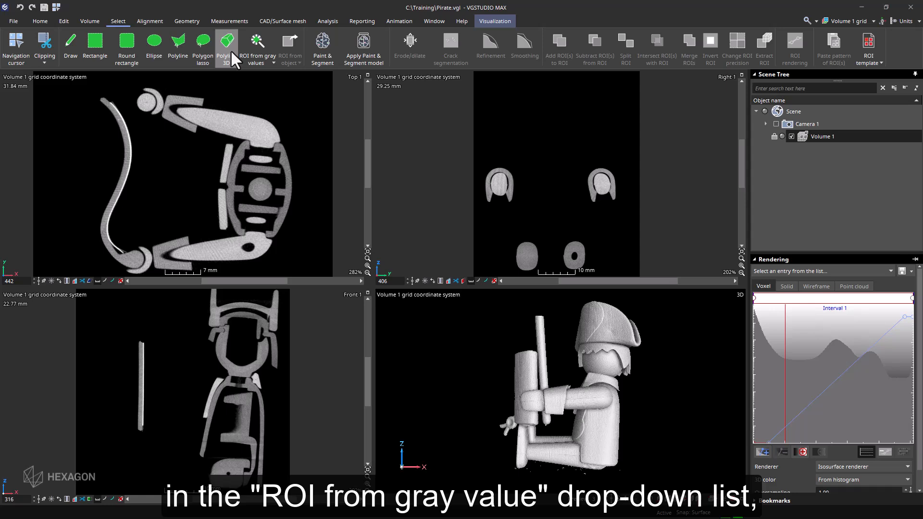
{"action": "left_click", "coordinate": [271, 58]}
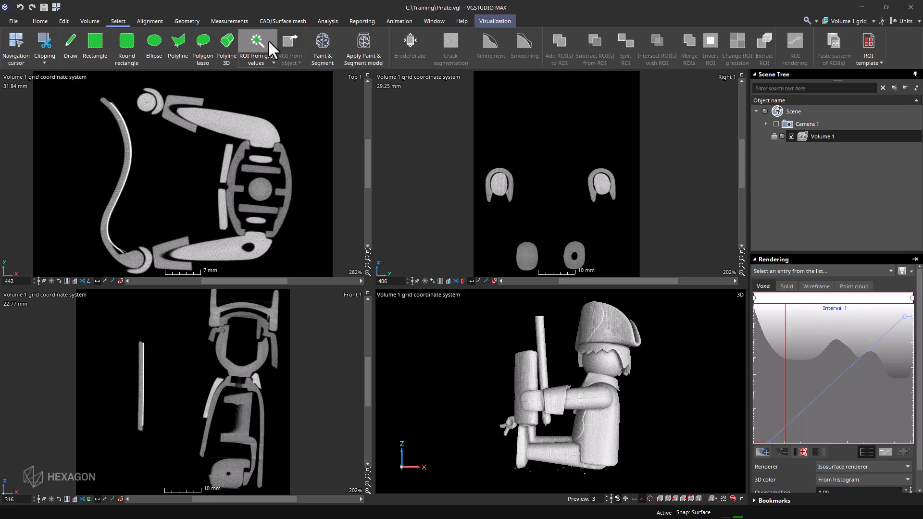
{"action": "left_click", "coordinate": [258, 47]}
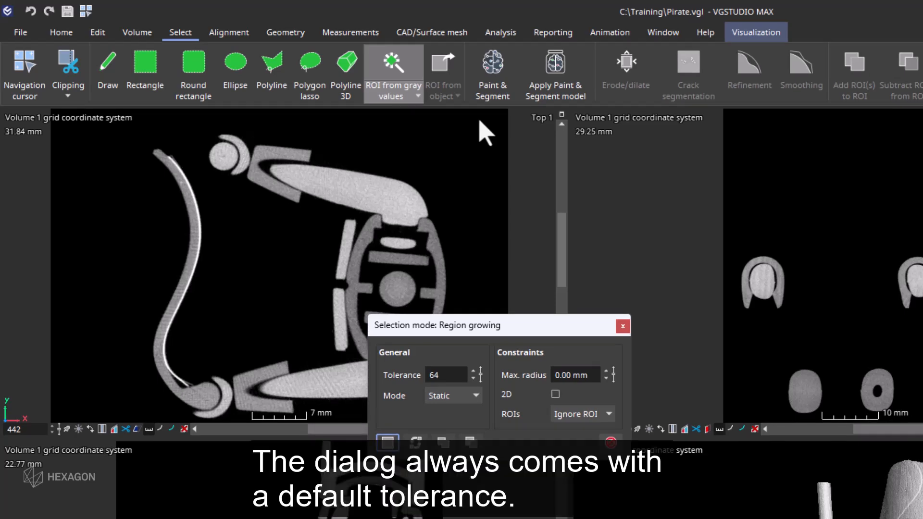
{"action": "mouse_move", "coordinate": [192, 286]}
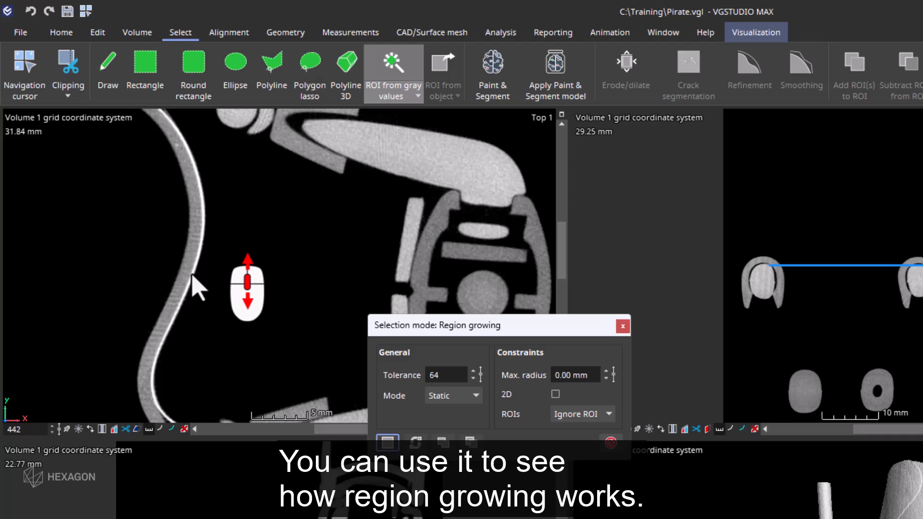
Step: Seed region growing on the bright curved wall in the top slice and create an ROI from the preview
{"action": "scroll", "scroll_direction": "up", "scroll_amount": 3}
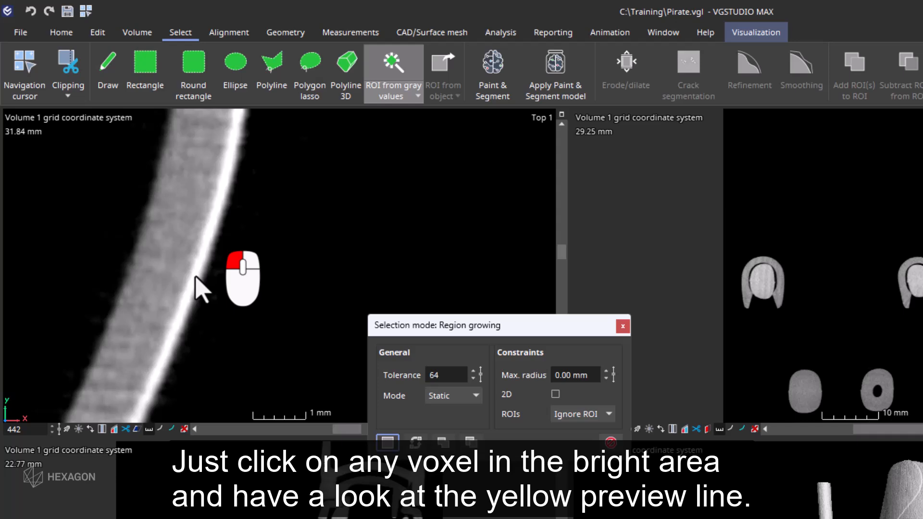
{"action": "left_click", "coordinate": [200, 283]}
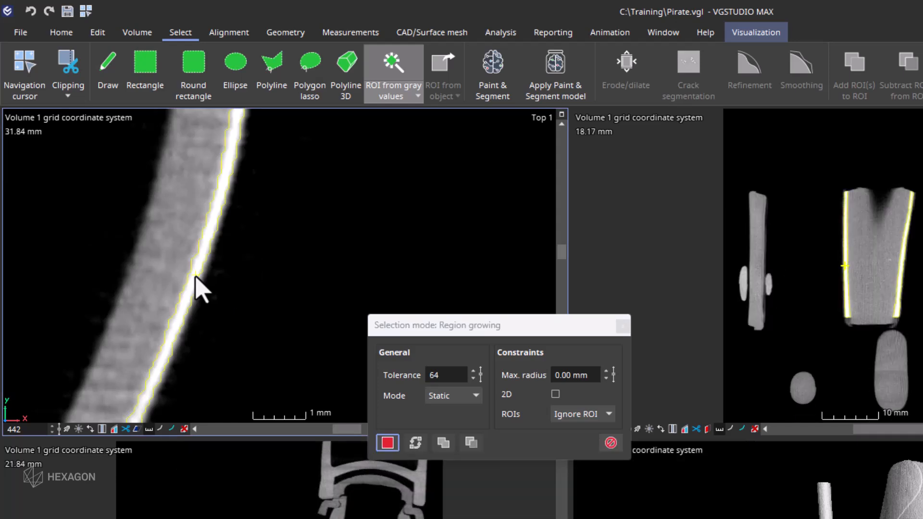
{"action": "mouse_move", "coordinate": [218, 294]}
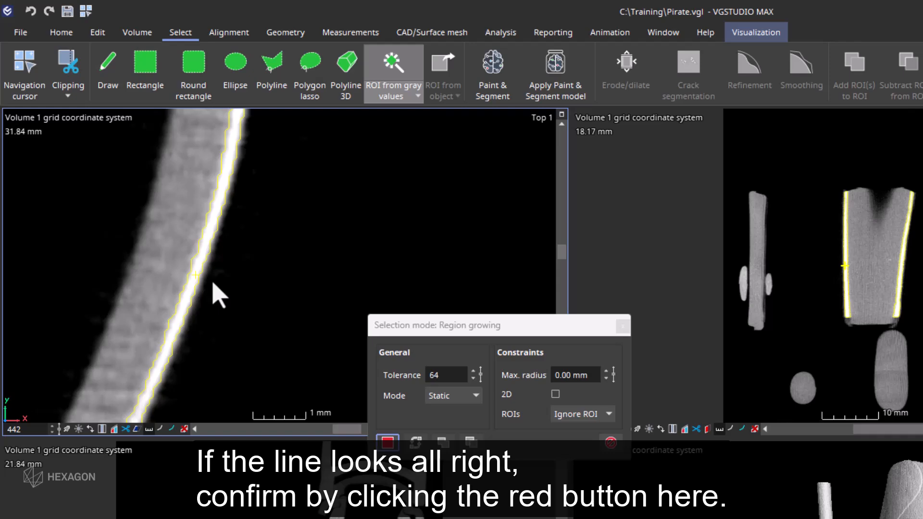
{"action": "left_click", "coordinate": [388, 442]}
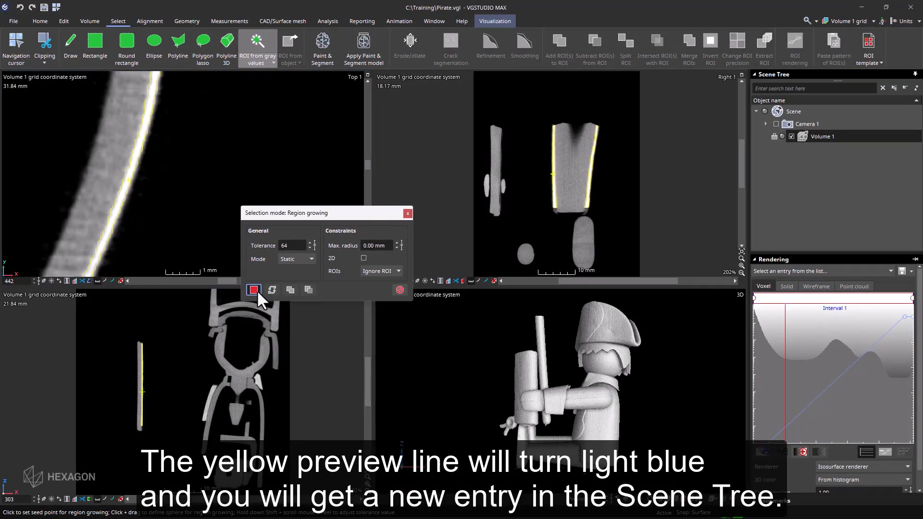
{"action": "left_click", "coordinate": [253, 290]}
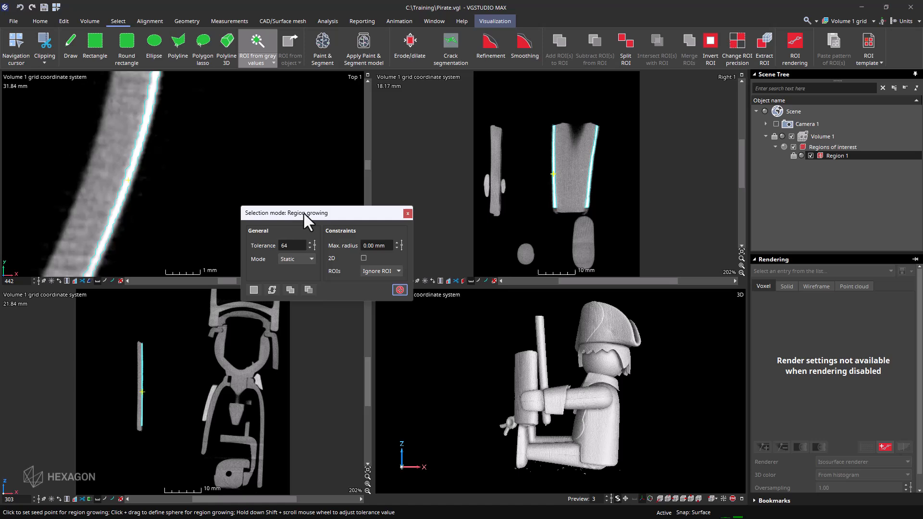
Step: Move the region growing panel aside, adjust the tolerance value and seed a region on the arm piece
{"action": "left_click_drag", "start_coordinate": [307, 213], "coordinate": [476, 219]}
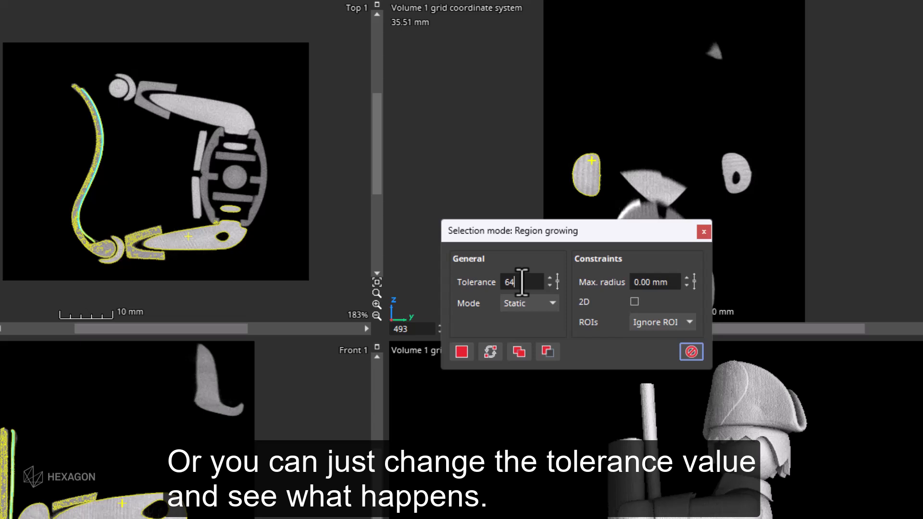
{"action": "triple_click", "coordinate": [521, 282]}
{"action": "type", "text": "3"}
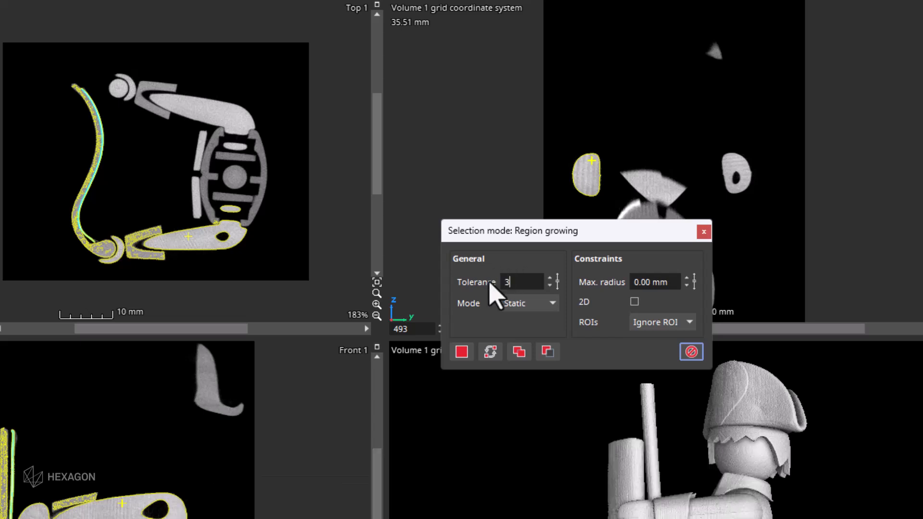
{"action": "type", "text": "2"}
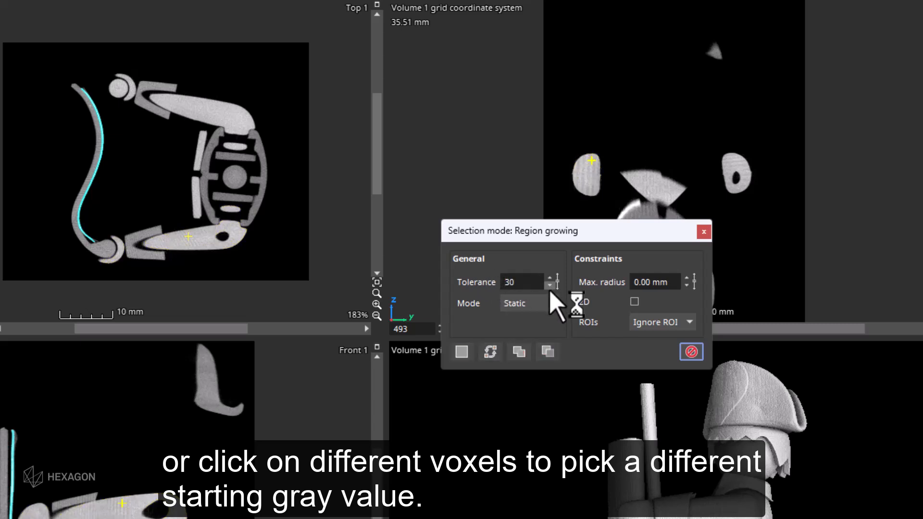
{"action": "left_click", "coordinate": [194, 247]}
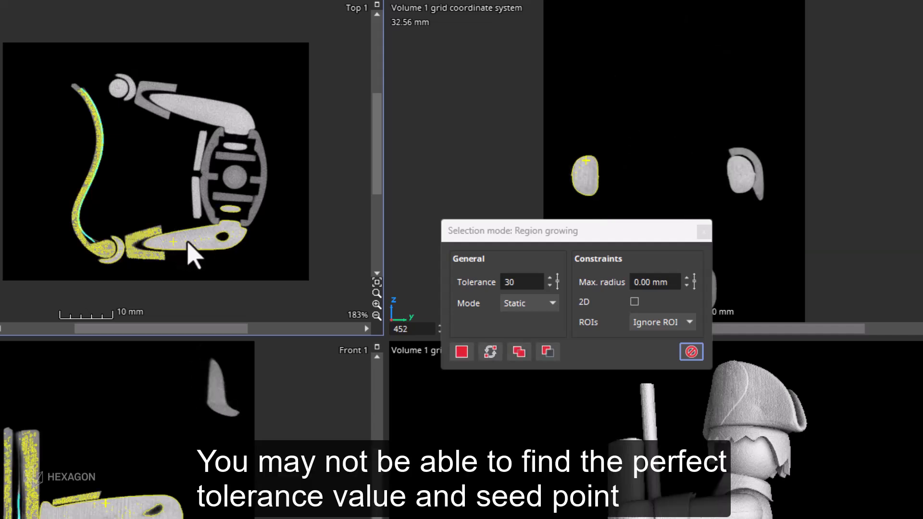
Step: Raise the region growing tolerance to 32 for the arm ROI
{"action": "scroll", "scroll_direction": "down", "scroll_amount": 3}
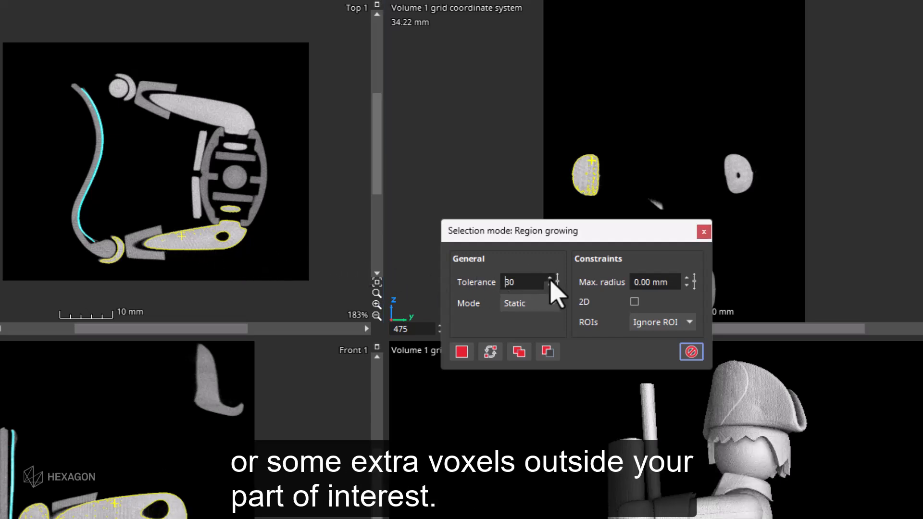
{"action": "left_click", "coordinate": [549, 277]}
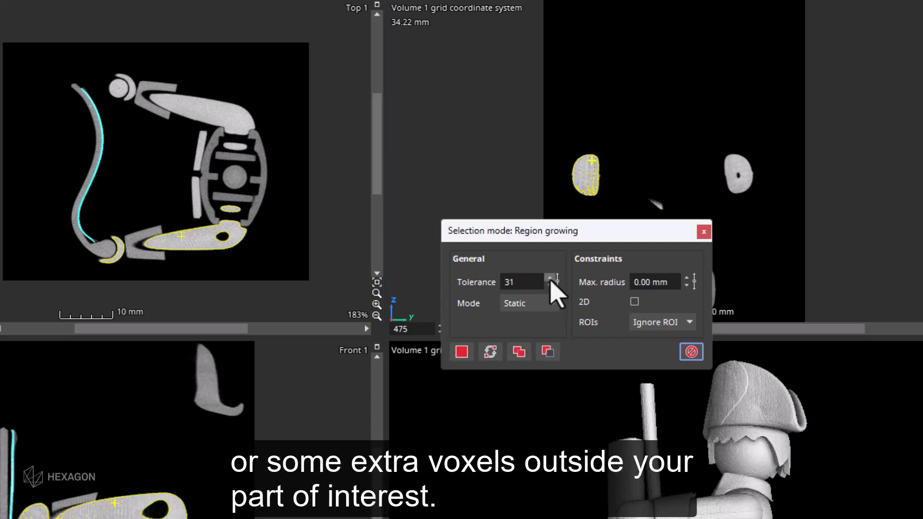
{"action": "left_click", "coordinate": [549, 278]}
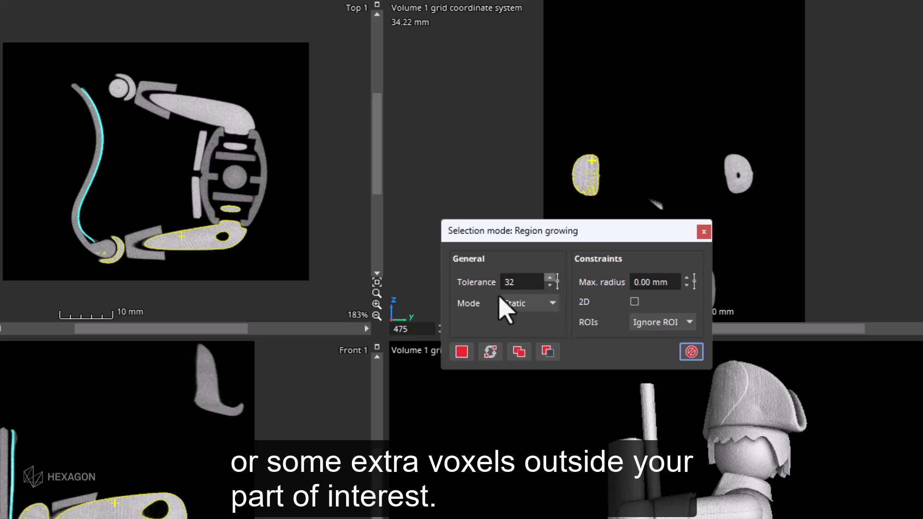
{"action": "scroll", "scroll_direction": "up", "scroll_amount": 3}
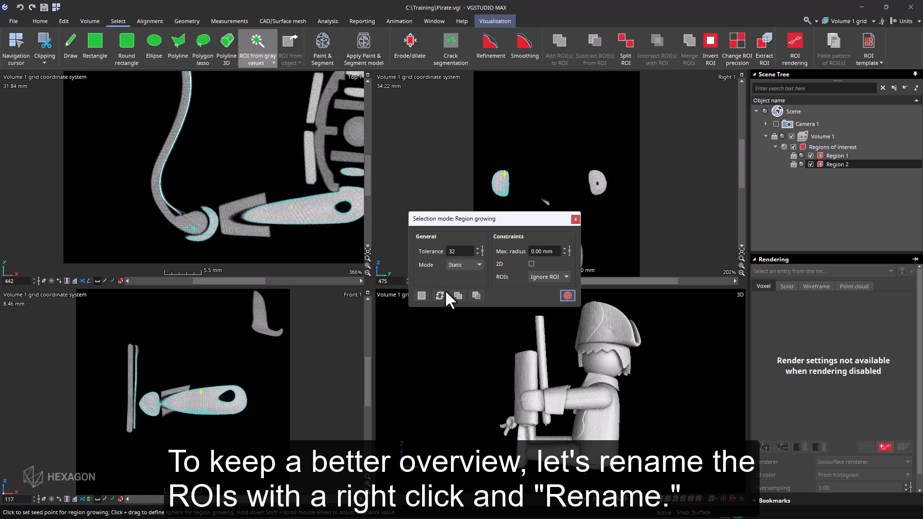
Step: Rename Region 1 to Map and Region 2 to Arm in the scene tree
{"action": "left_click", "coordinate": [575, 218]}
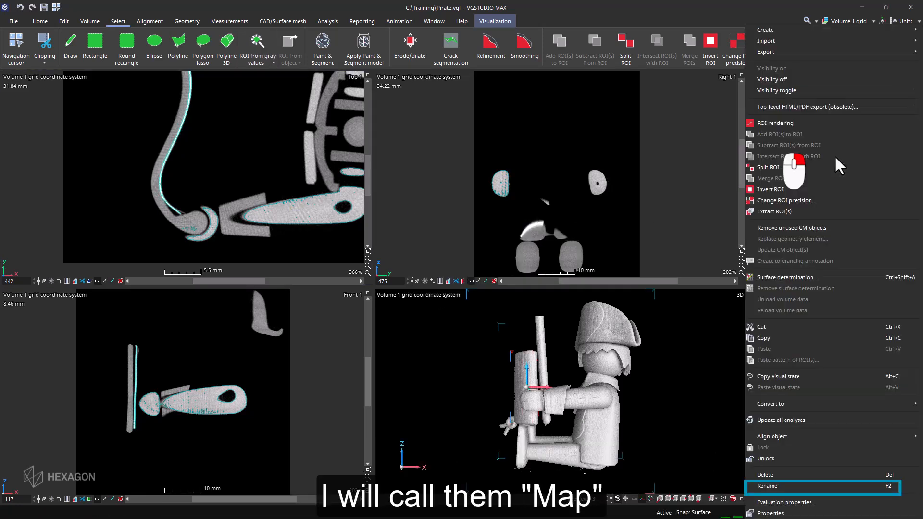
{"action": "left_click", "coordinate": [768, 487]}
{"action": "type", "text": "Map"}
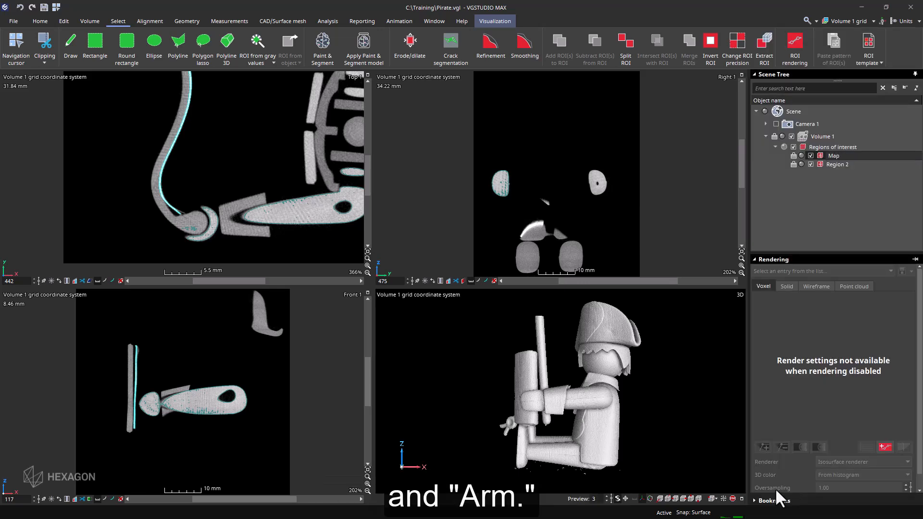
{"action": "right_click", "coordinate": [835, 164]}
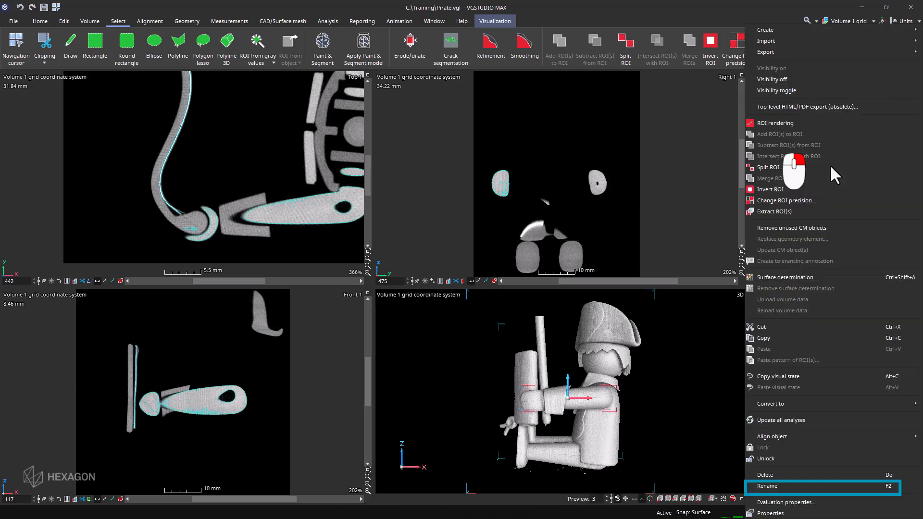
{"action": "left_click", "coordinate": [768, 486]}
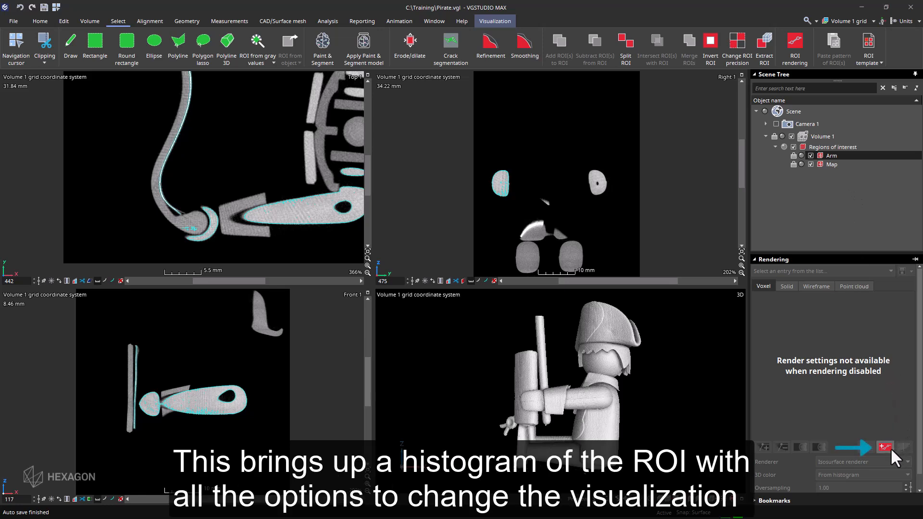
Step: Enable ROI rendering for Arm and set its histogram colour to orange
{"action": "left_click", "coordinate": [885, 451]}
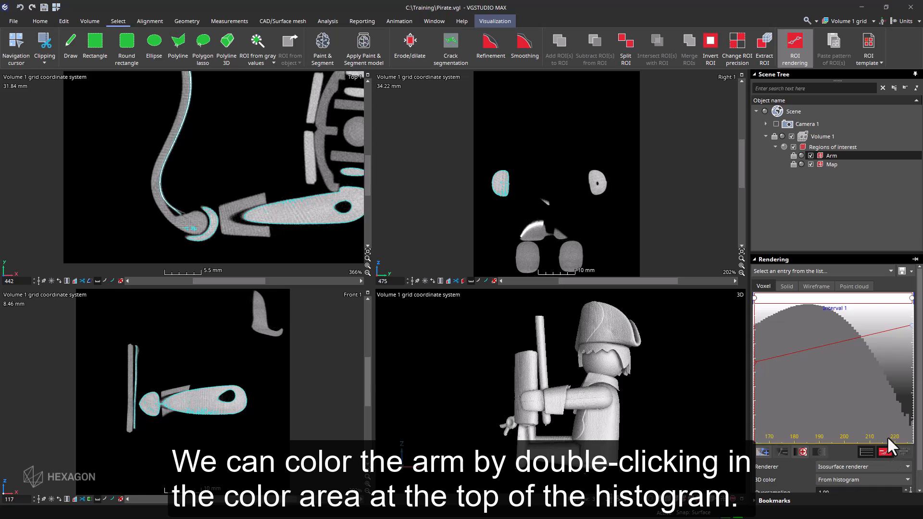
{"action": "double_click", "coordinate": [830, 303]}
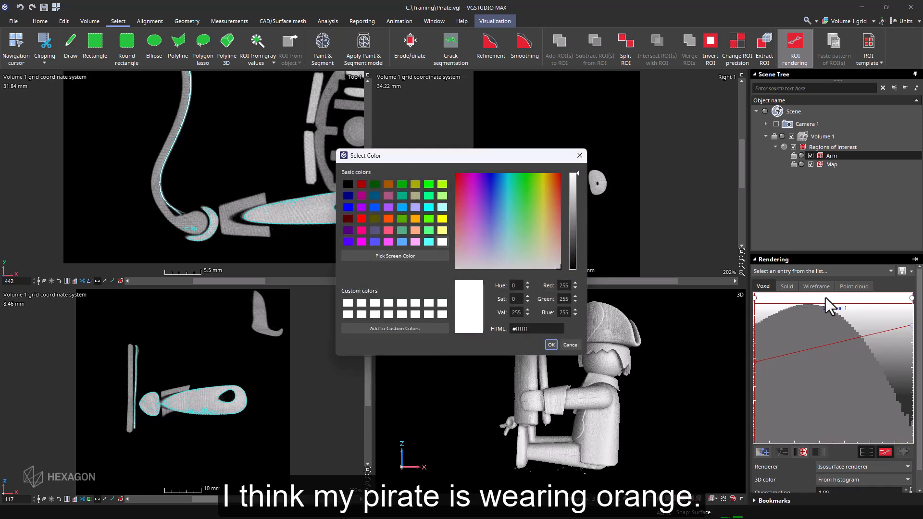
{"action": "left_click", "coordinate": [549, 174]}
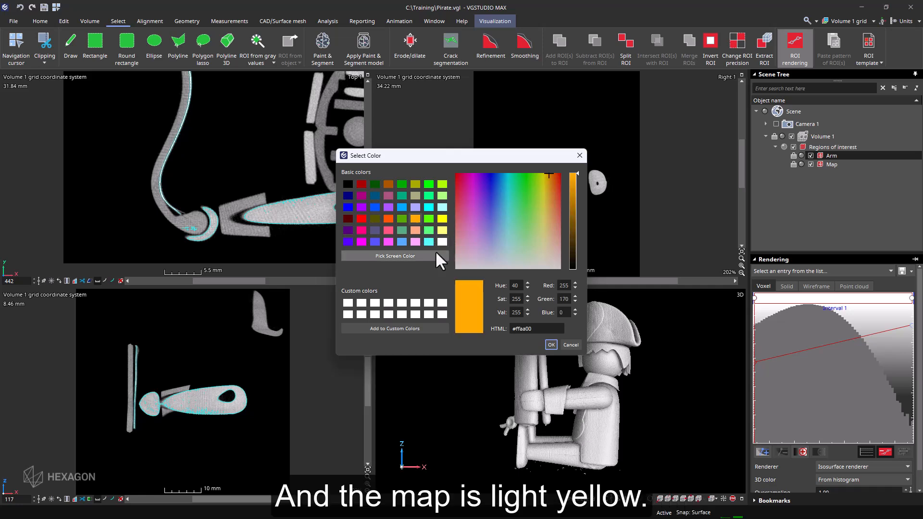
{"action": "left_click", "coordinate": [550, 345]}
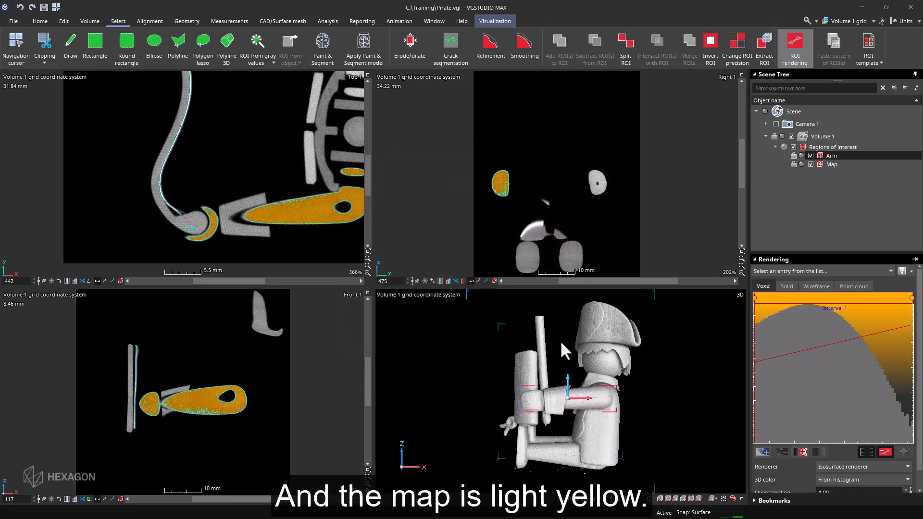